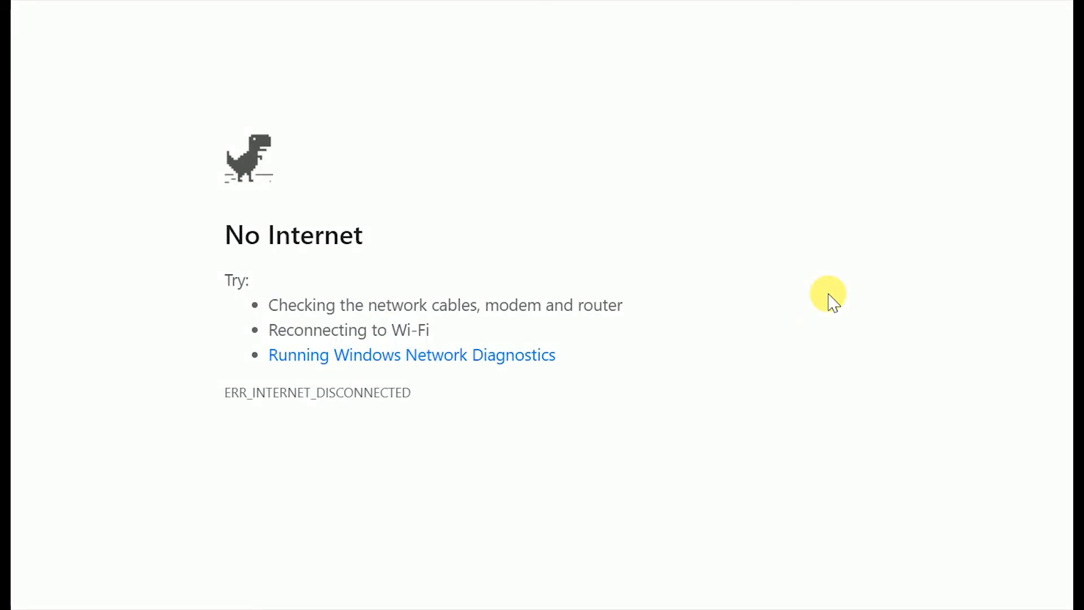
Step: Open DevTools on the offline page and print the Runner gameOver code in the Console
right_click(829, 294)
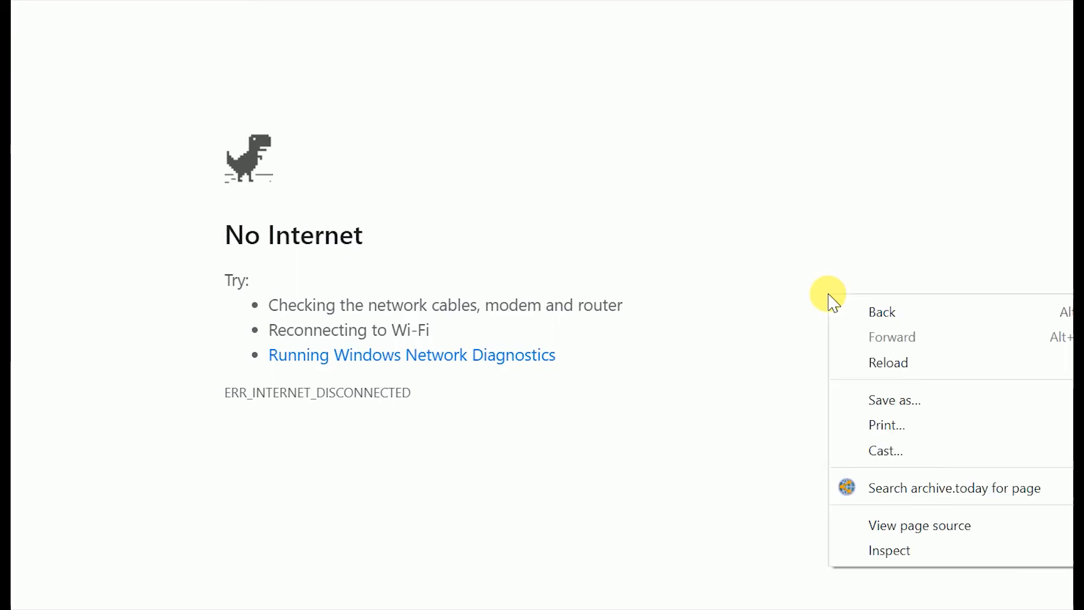
click(393, 394)
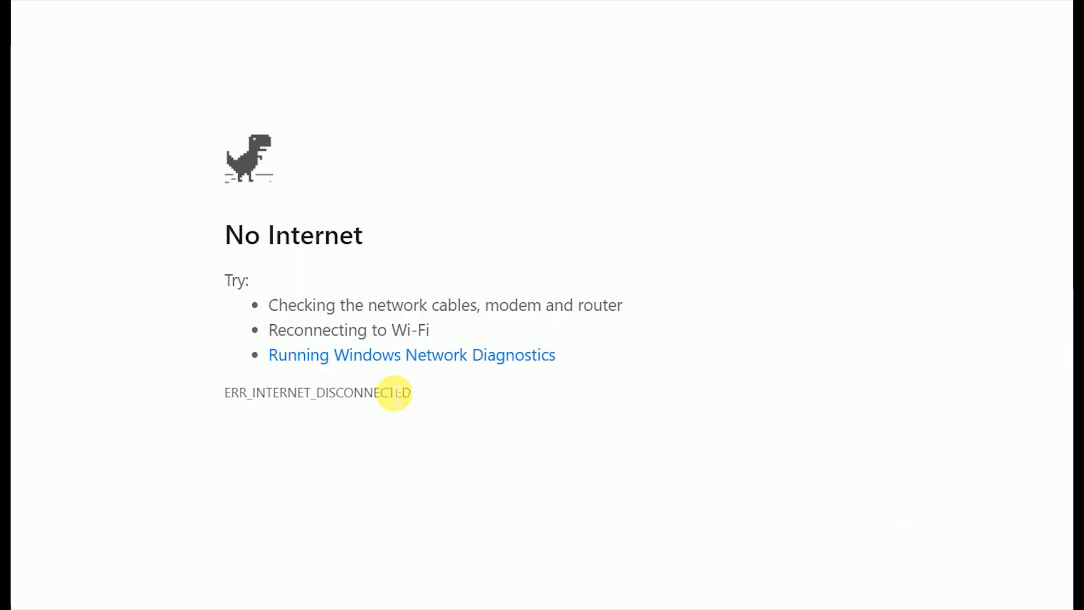
key(F12)
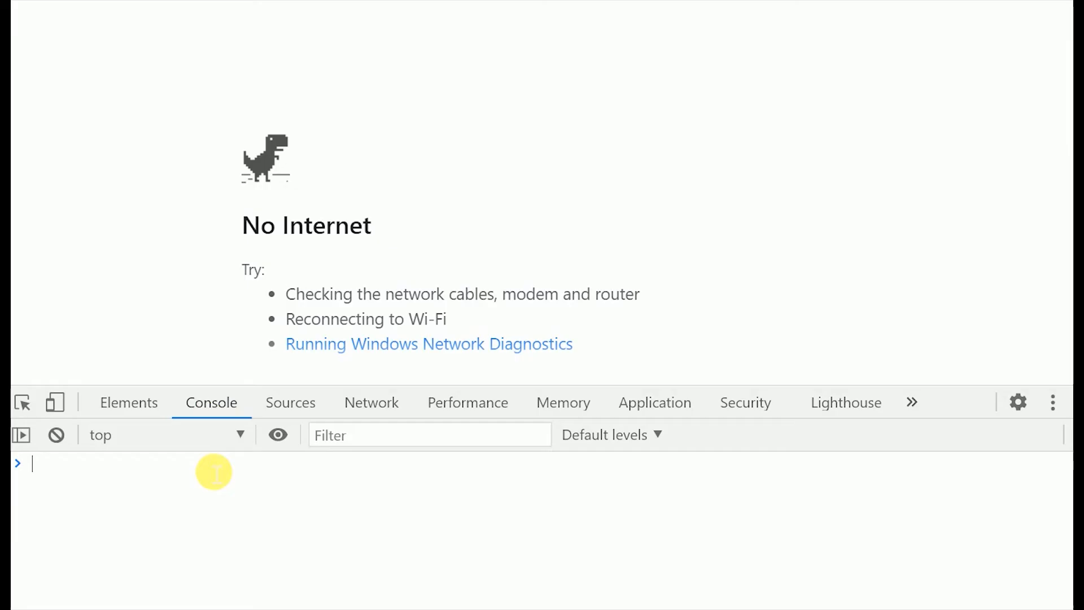
mouse_move(239, 491)
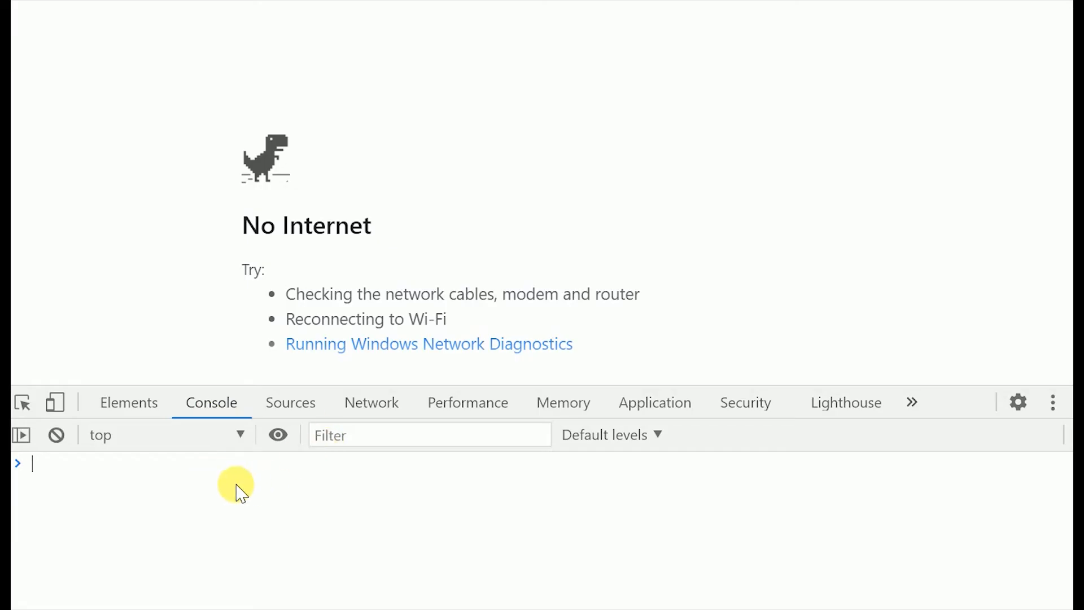
text(x = Runner)
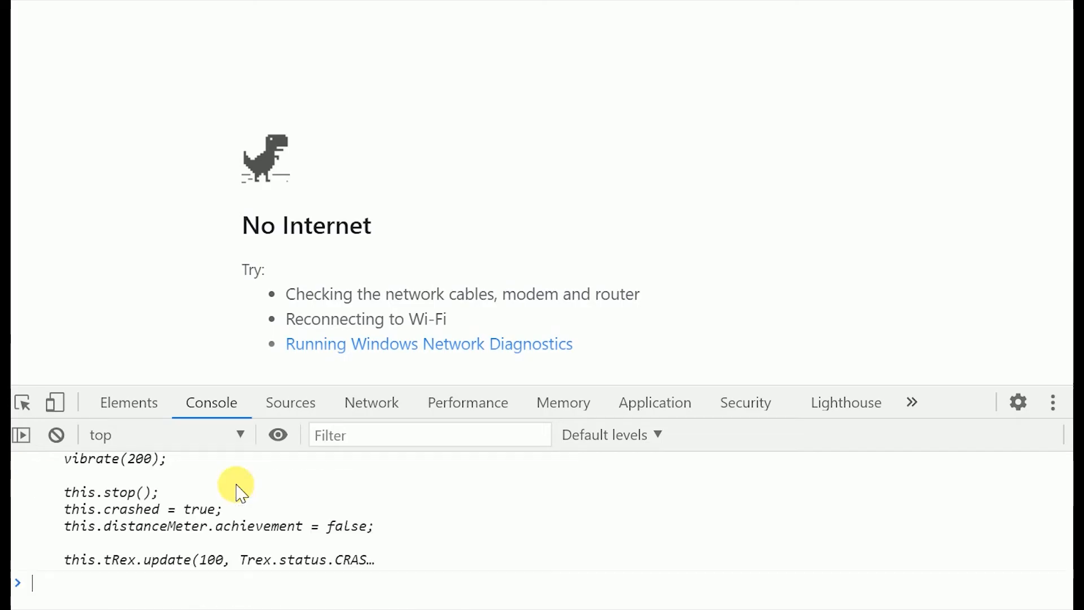
mouse_move(554, 502)
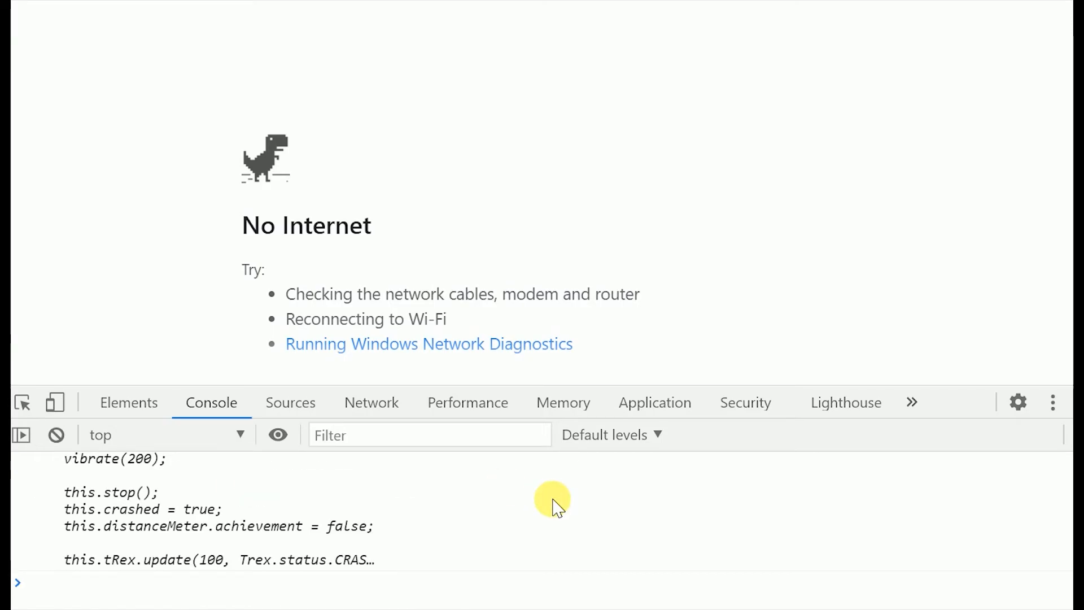
Step: Override Runner.prototype.gameOver with an empty function and start the dino game
text(Runner.prototype.gameOver)
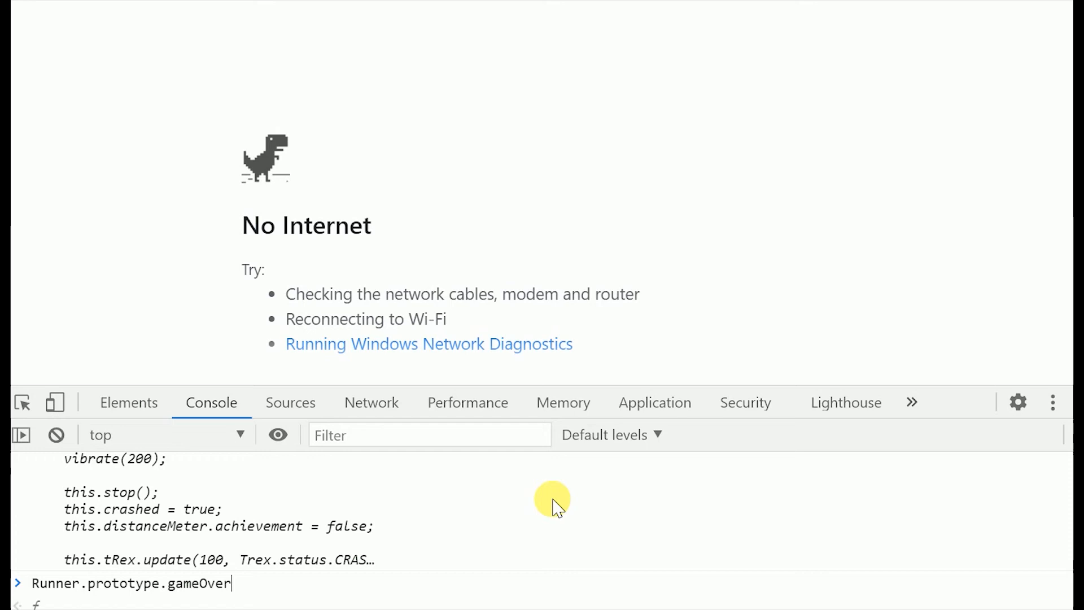
text(= function(){)
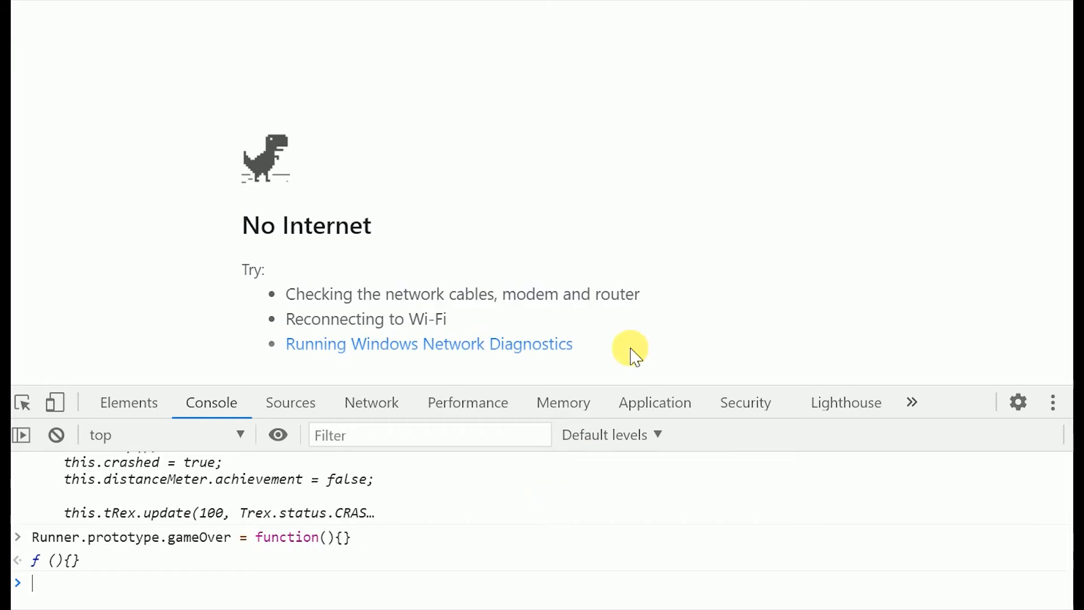
key(space)
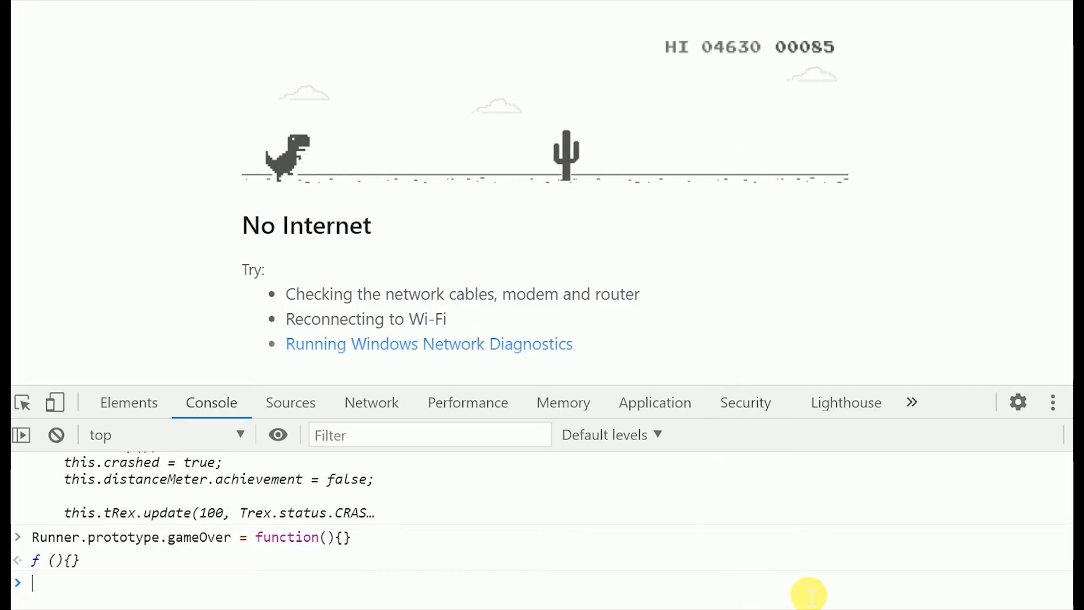
Step: Run Runner.instance_.setSpeed(500) in the Console so the dino races past score 6600
text(Runner)
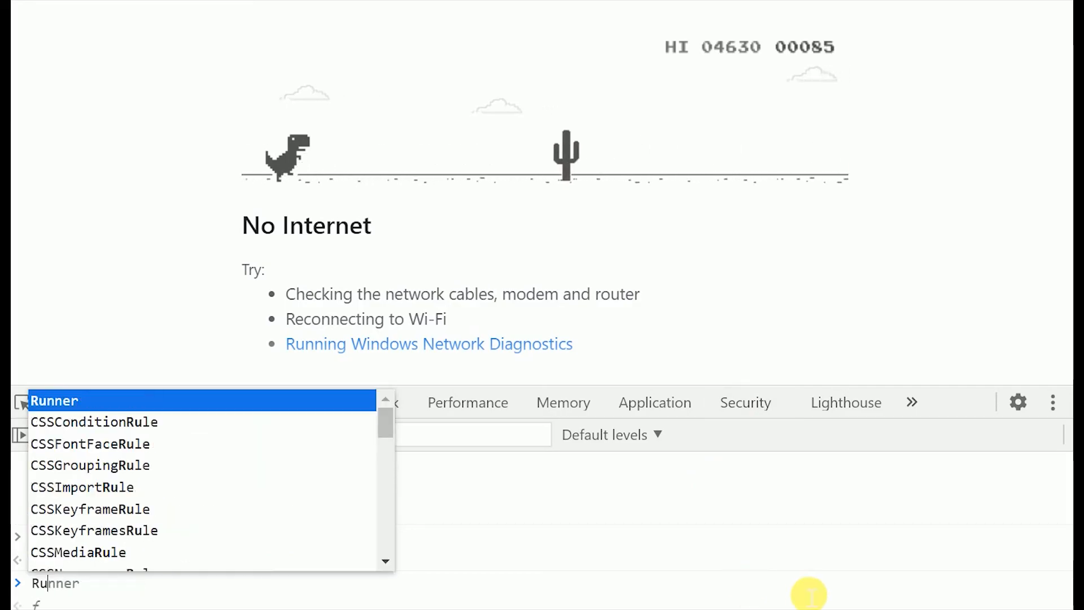
text(.instance_)
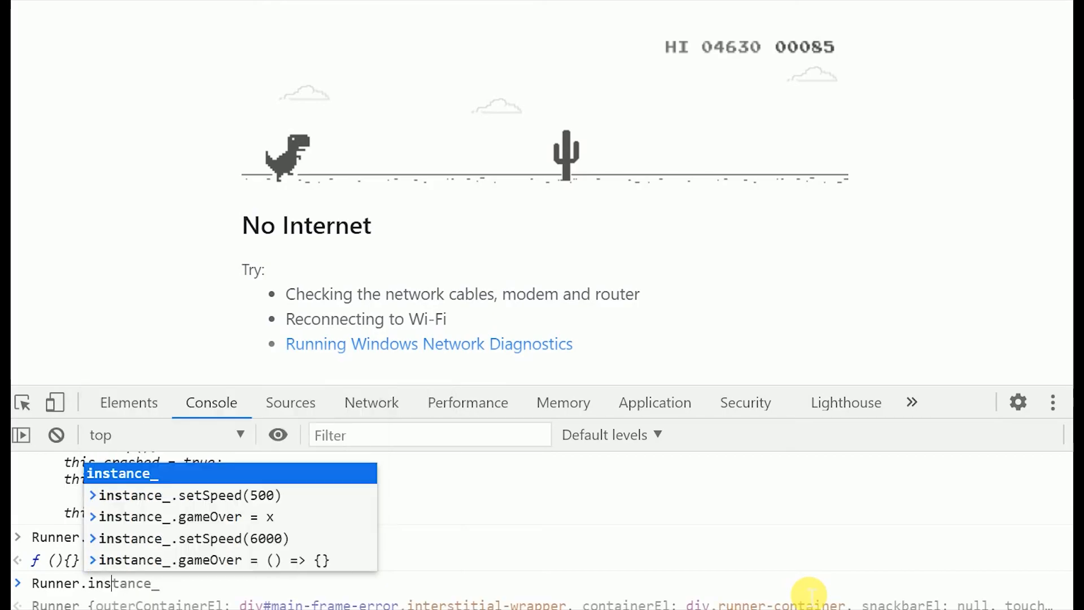
text(.)
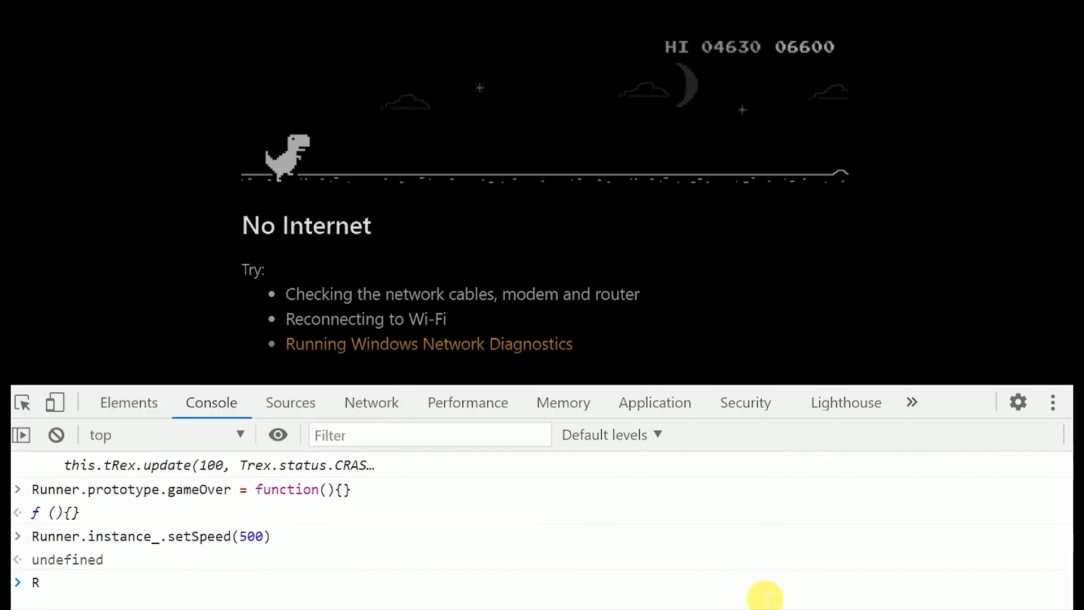
text(Runner.prototype)
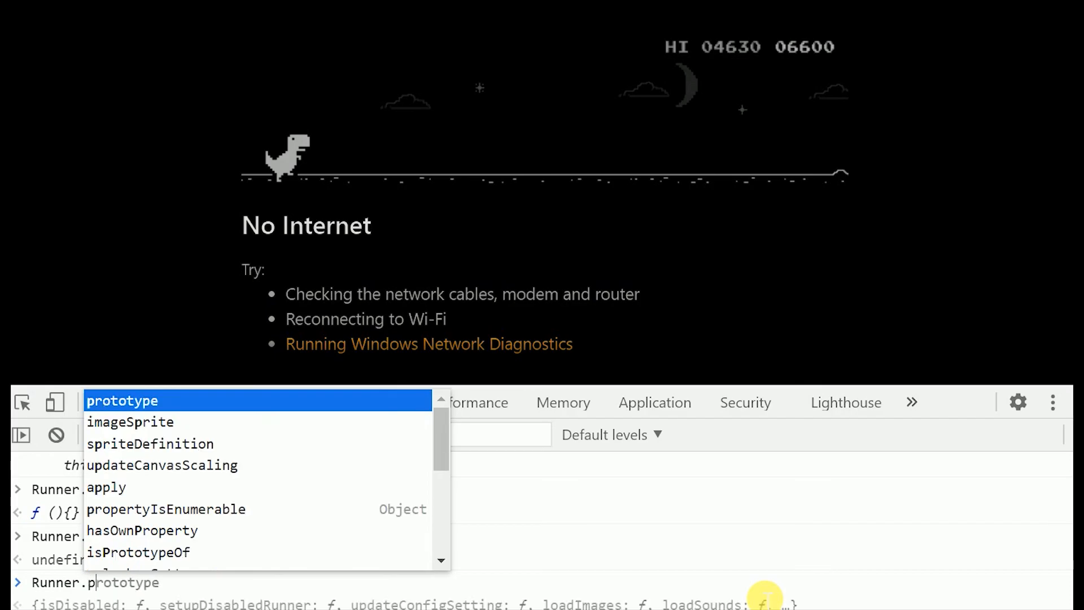